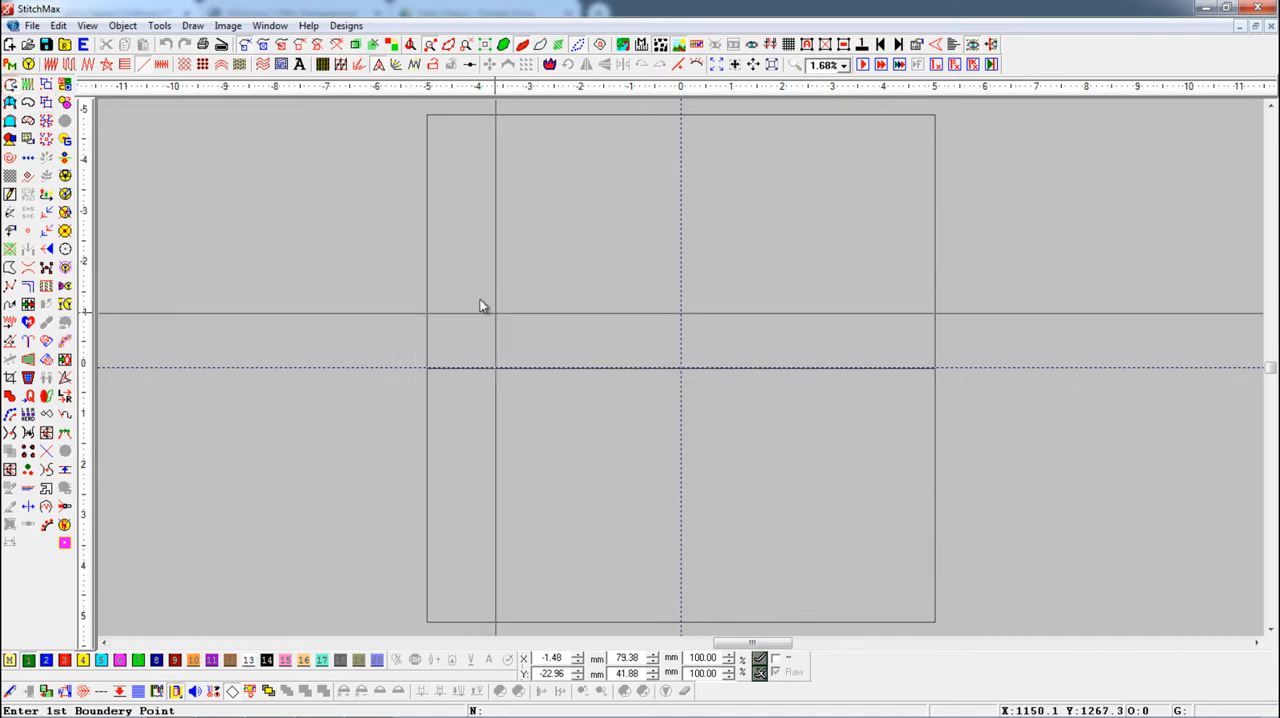
# Place the final curve points and finish the wavy S-shaped running line
pyautogui.click(528, 216)
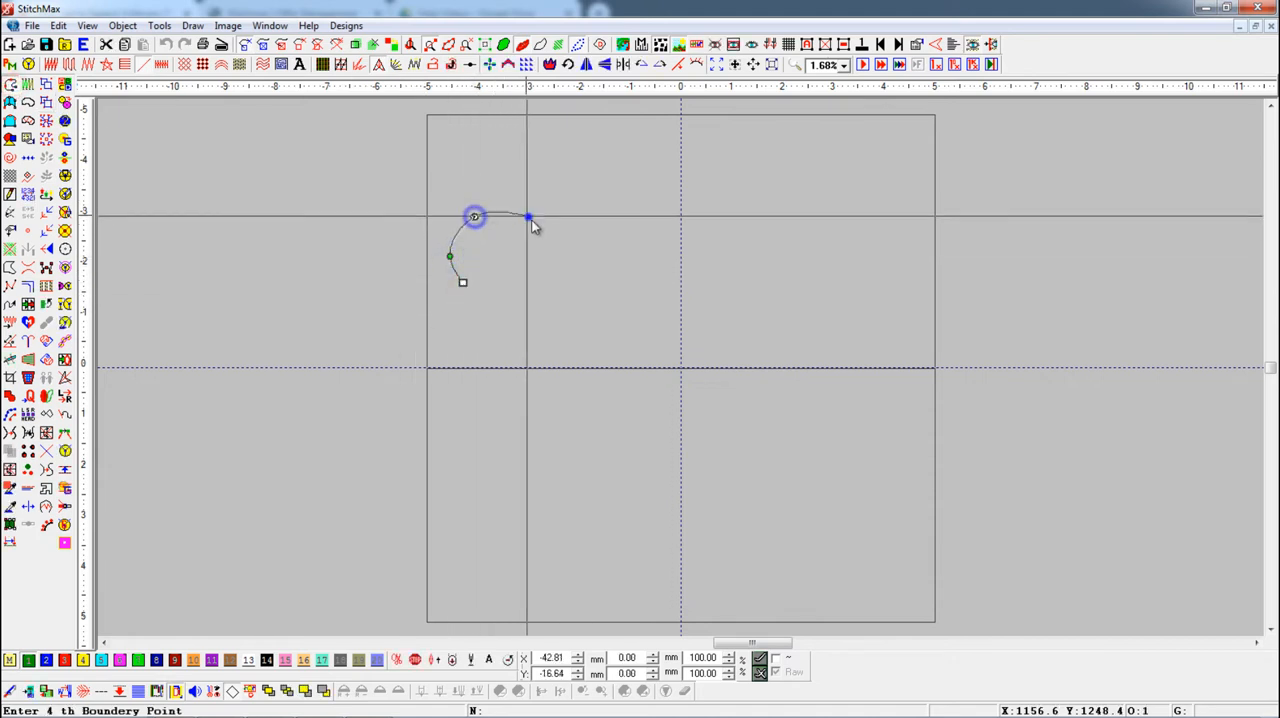
pyautogui.click(600, 240)
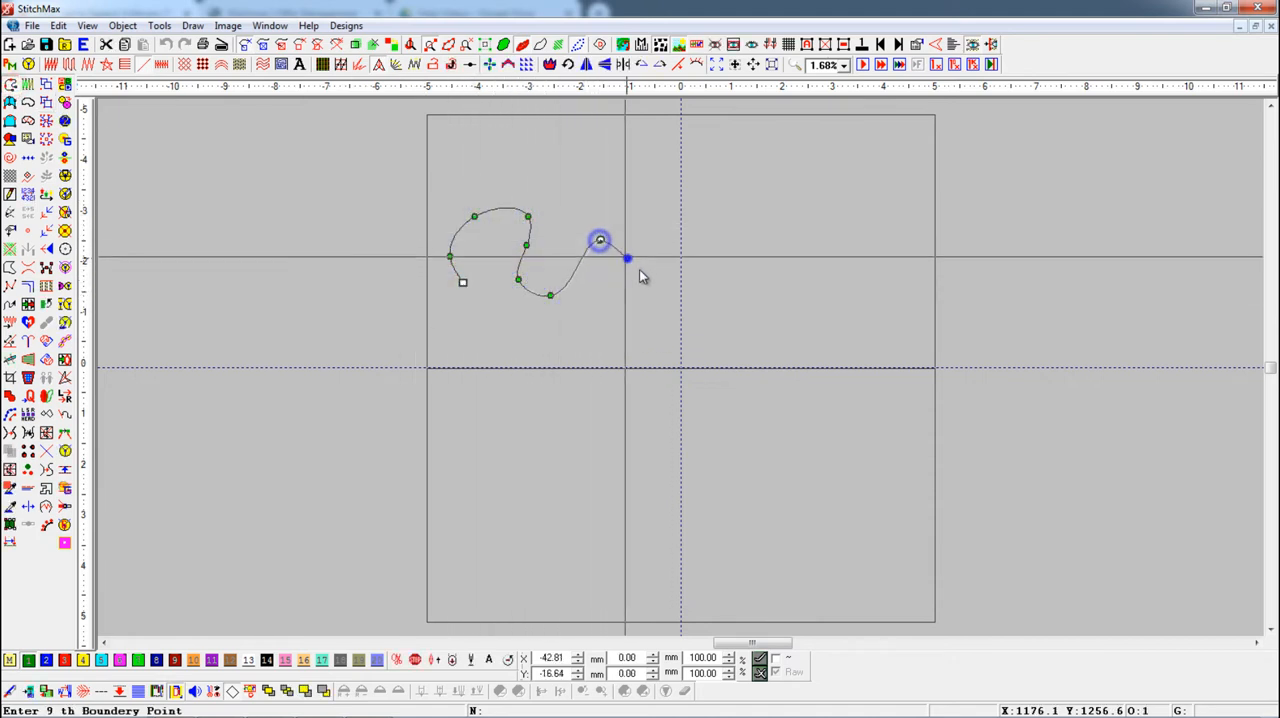
pyautogui.press('Enter')
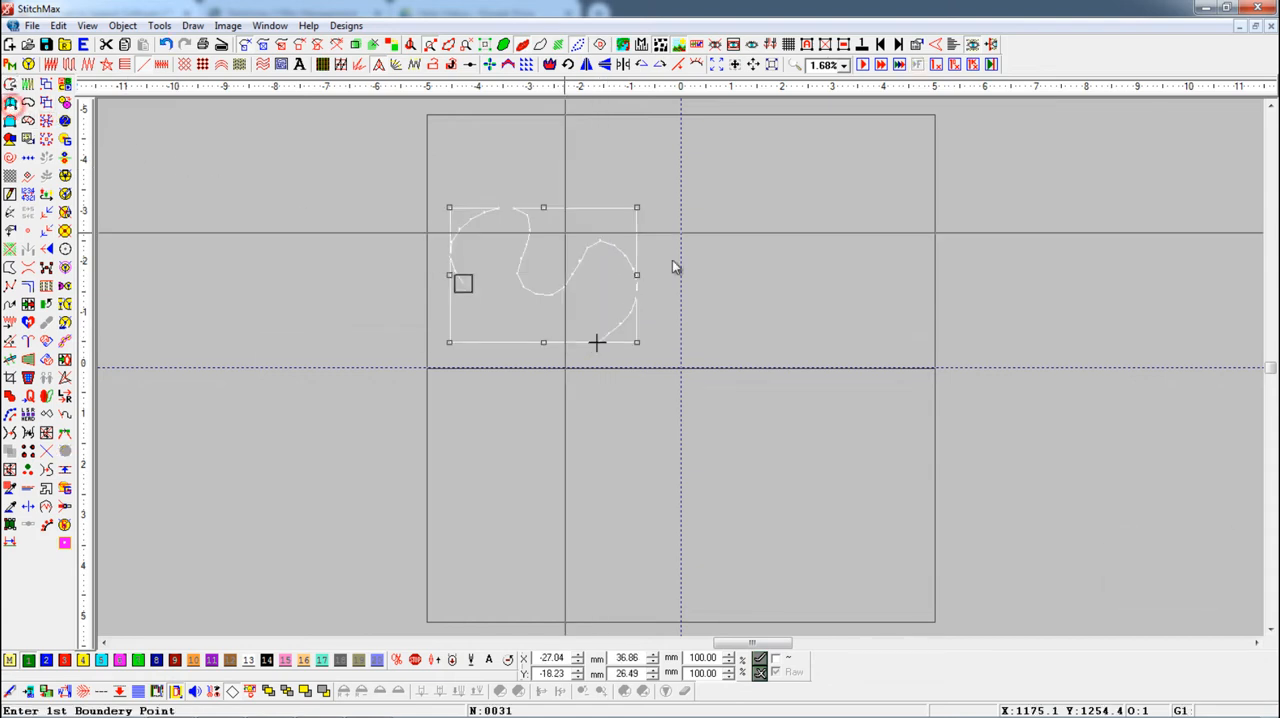
# Place the leaf's boundary points shaping its first curve beside the wavy line
pyautogui.click(828, 336)
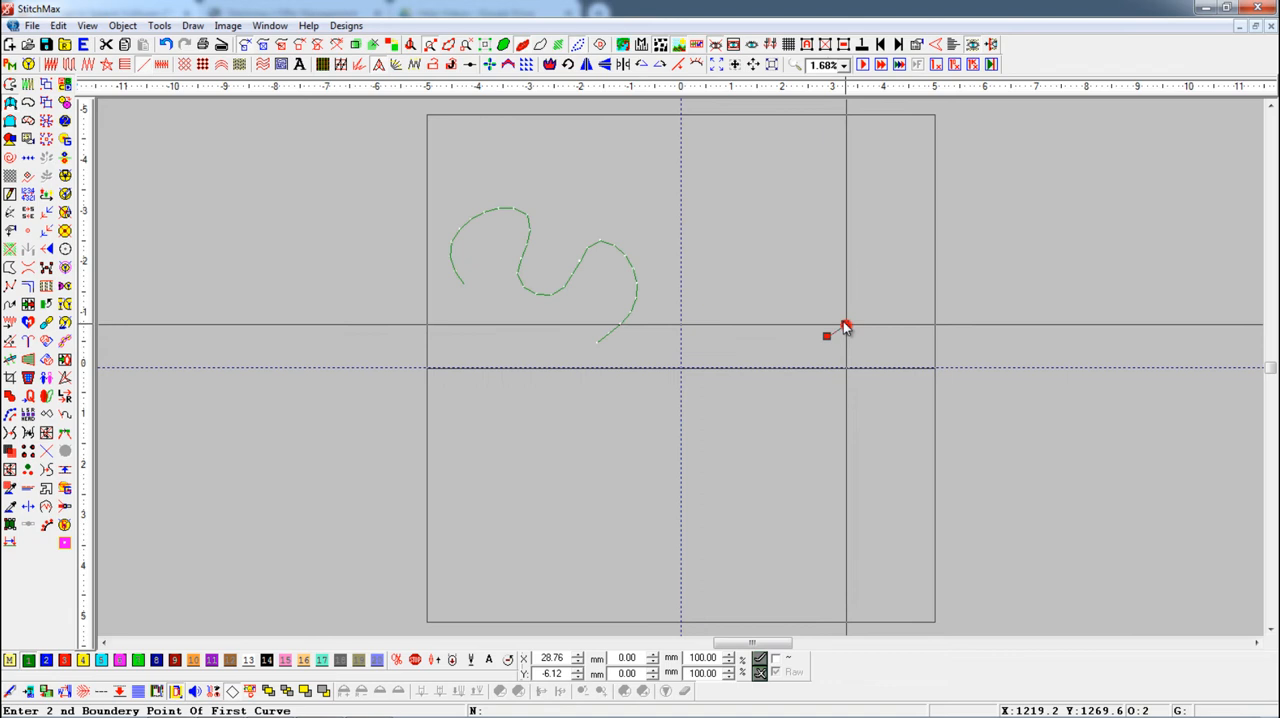
pyautogui.click(820, 236)
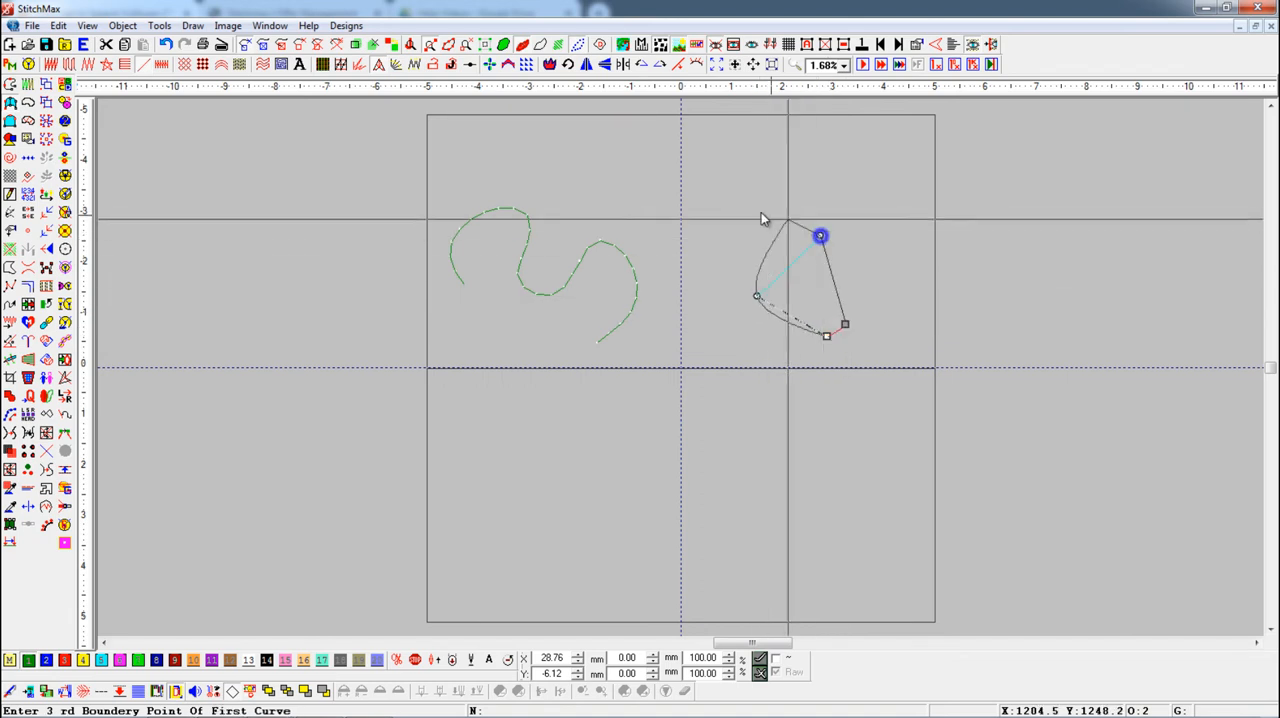
pyautogui.click(748, 208)
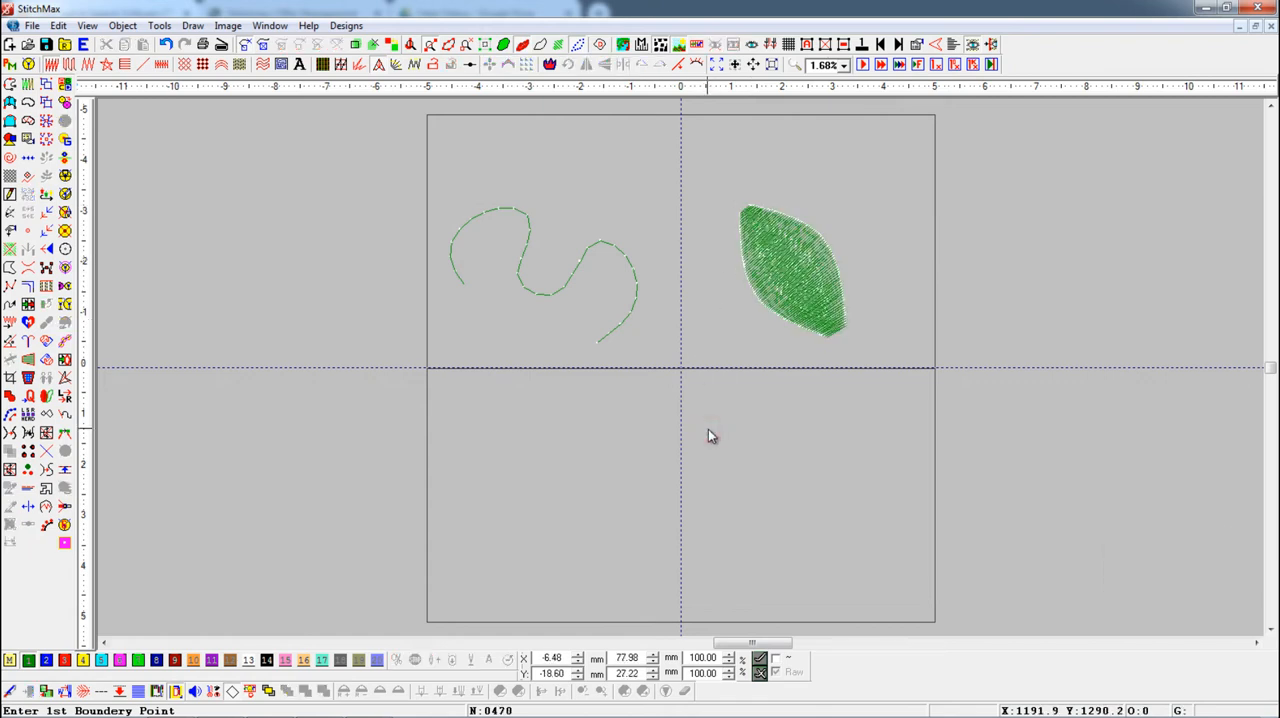
pyautogui.moveTo(556, 300)
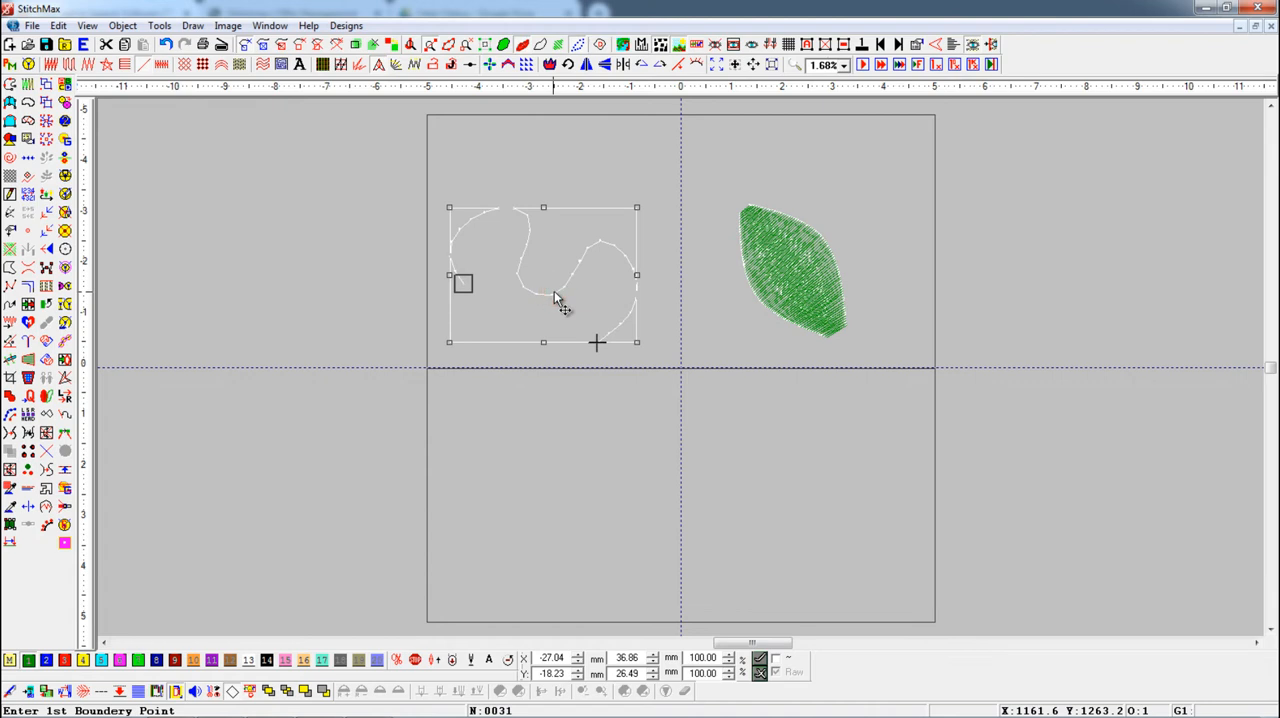
pyautogui.moveTo(10, 304)
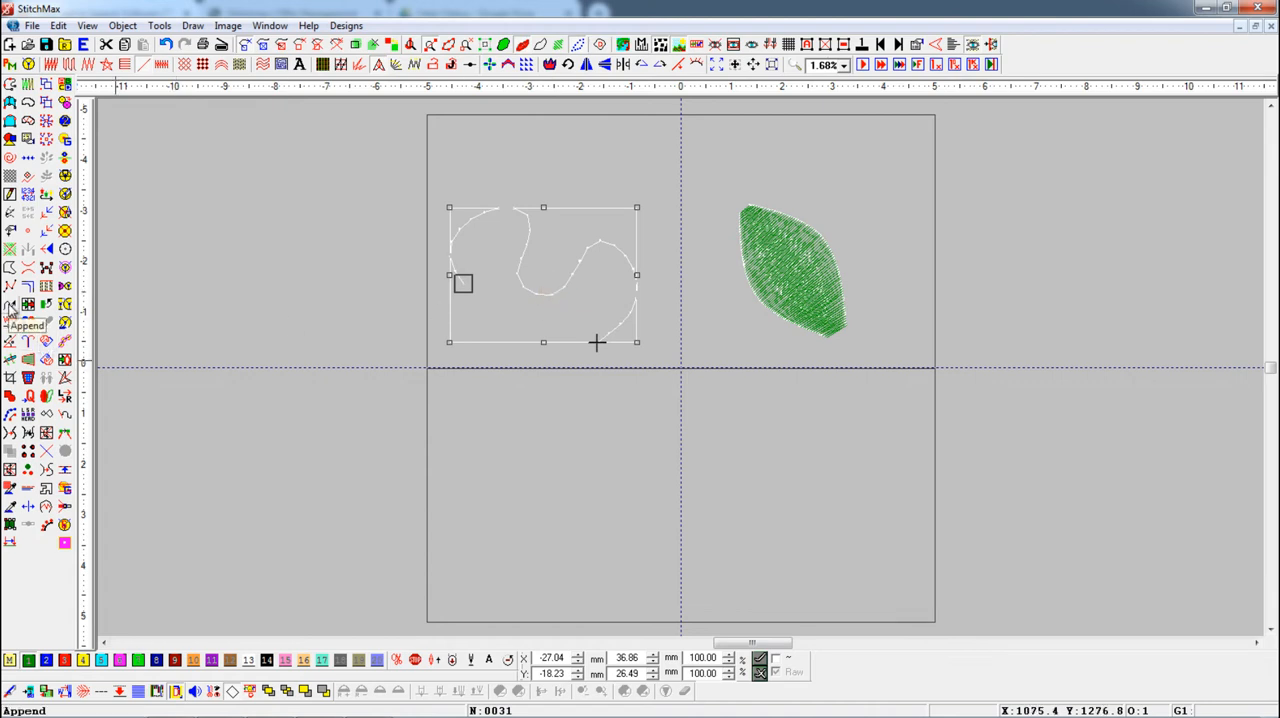
pyautogui.moveTo(12, 300)
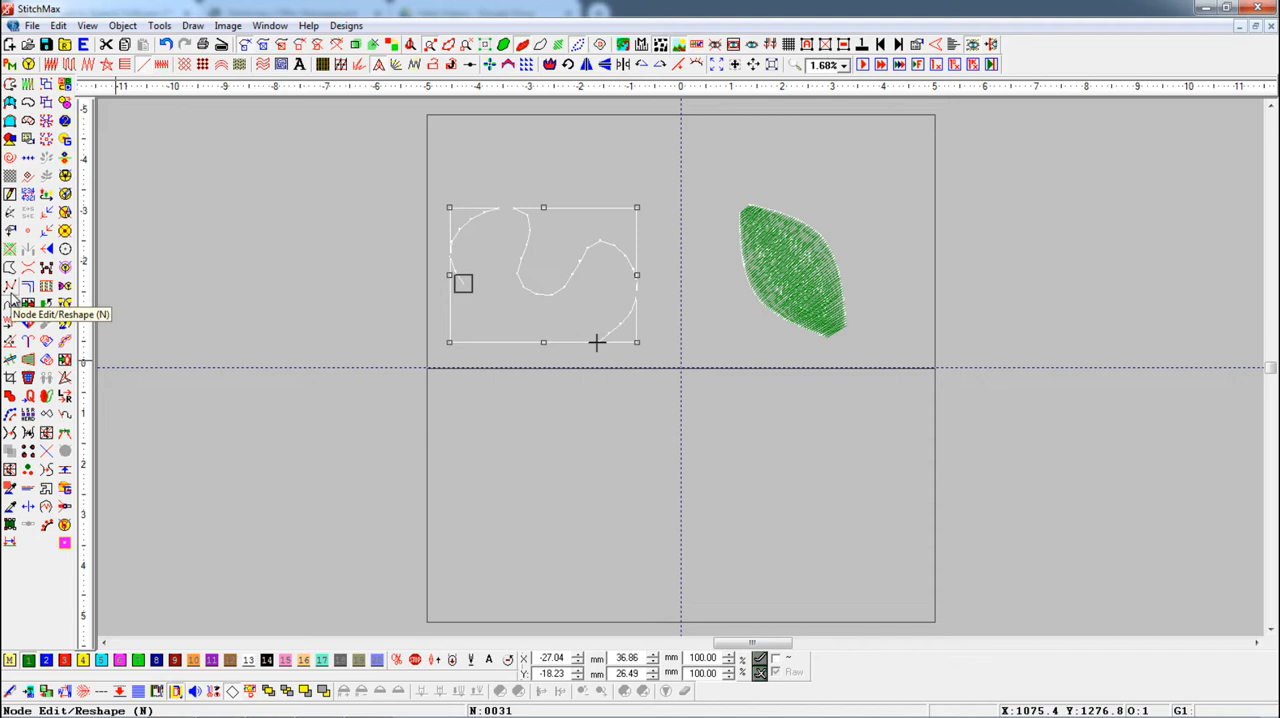
# Begin appending new points onto the selected S-shaped line
pyautogui.click(28, 304)
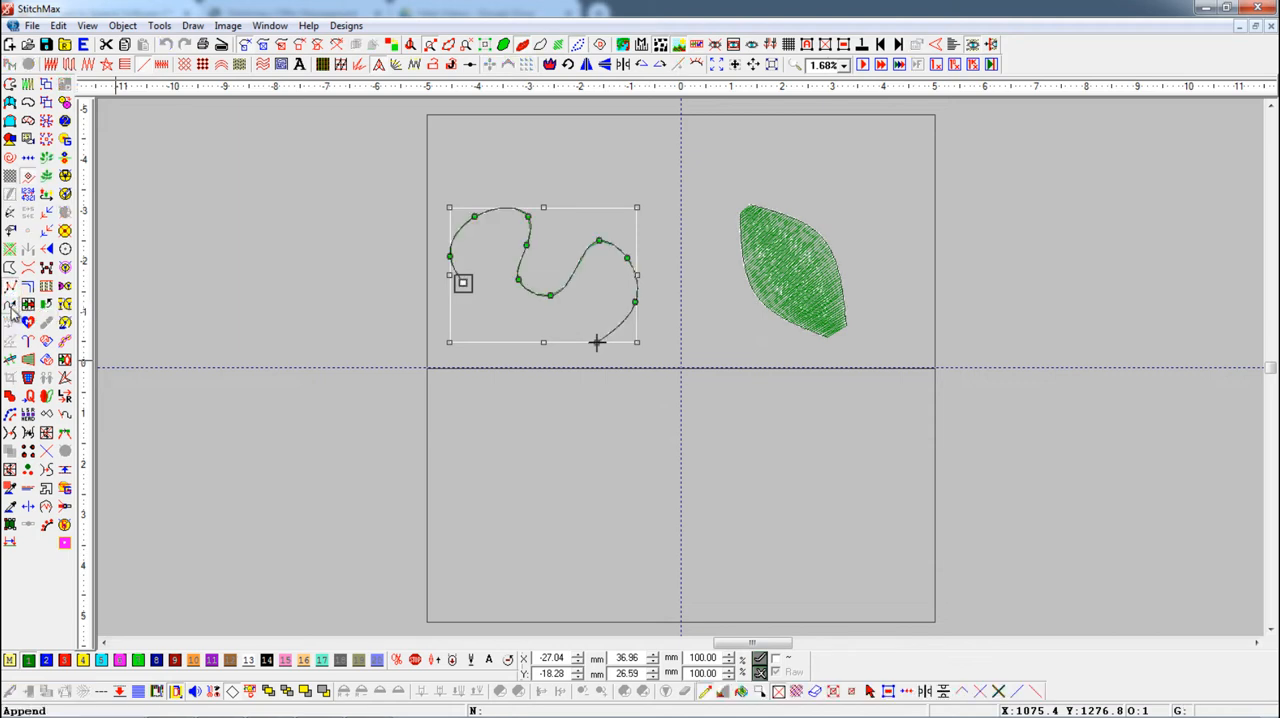
pyautogui.moveTo(560, 396)
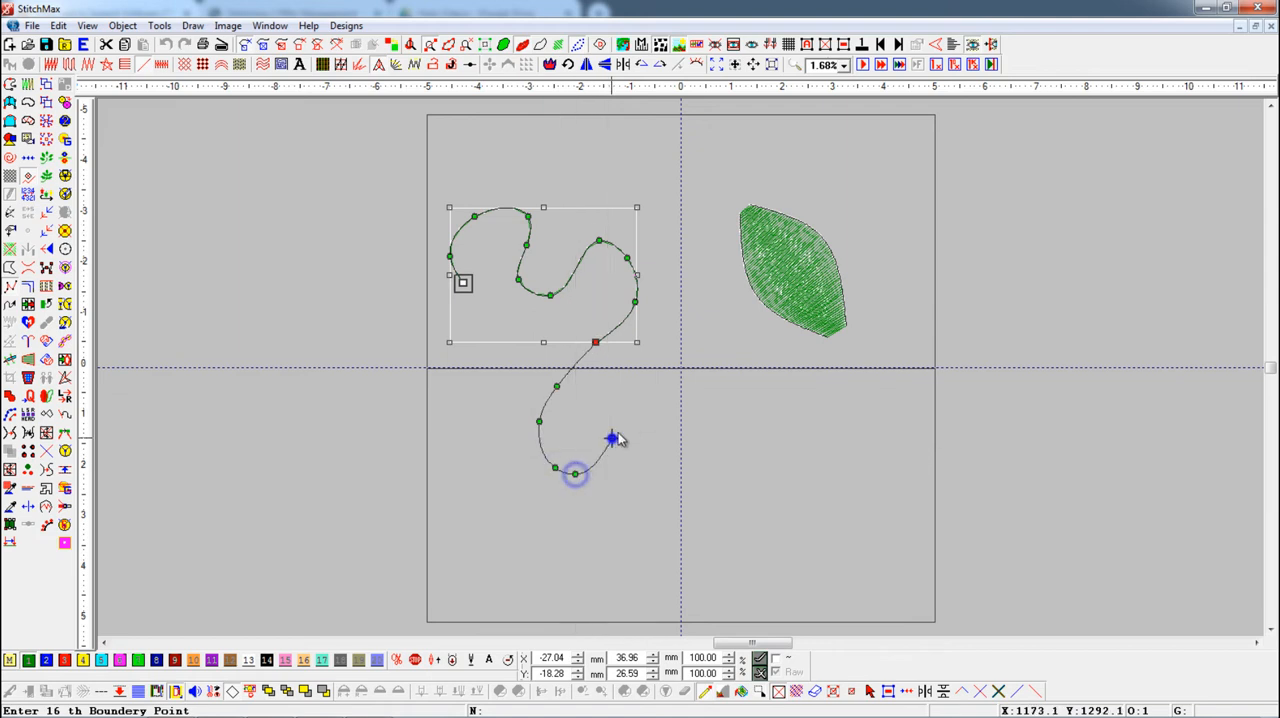
# Extend the curve down and right, finish it, and pick the leaf fill to extend
pyautogui.click(730, 434)
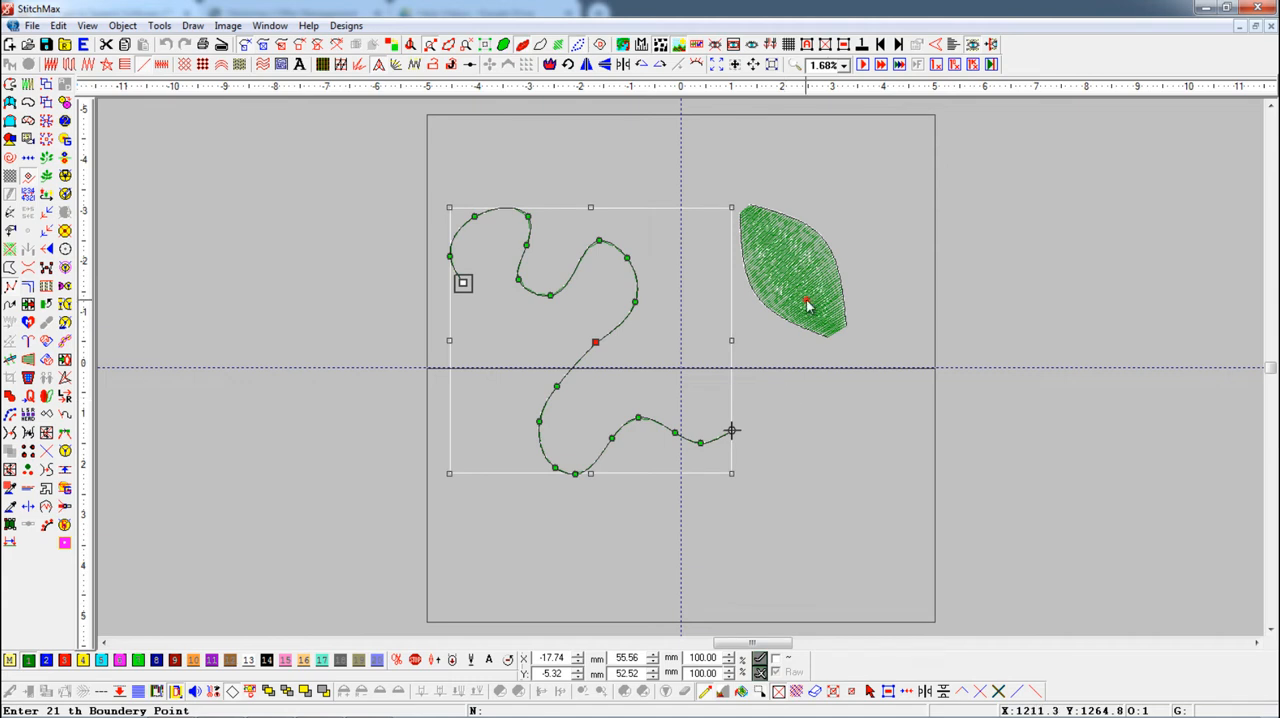
pyautogui.press('n')
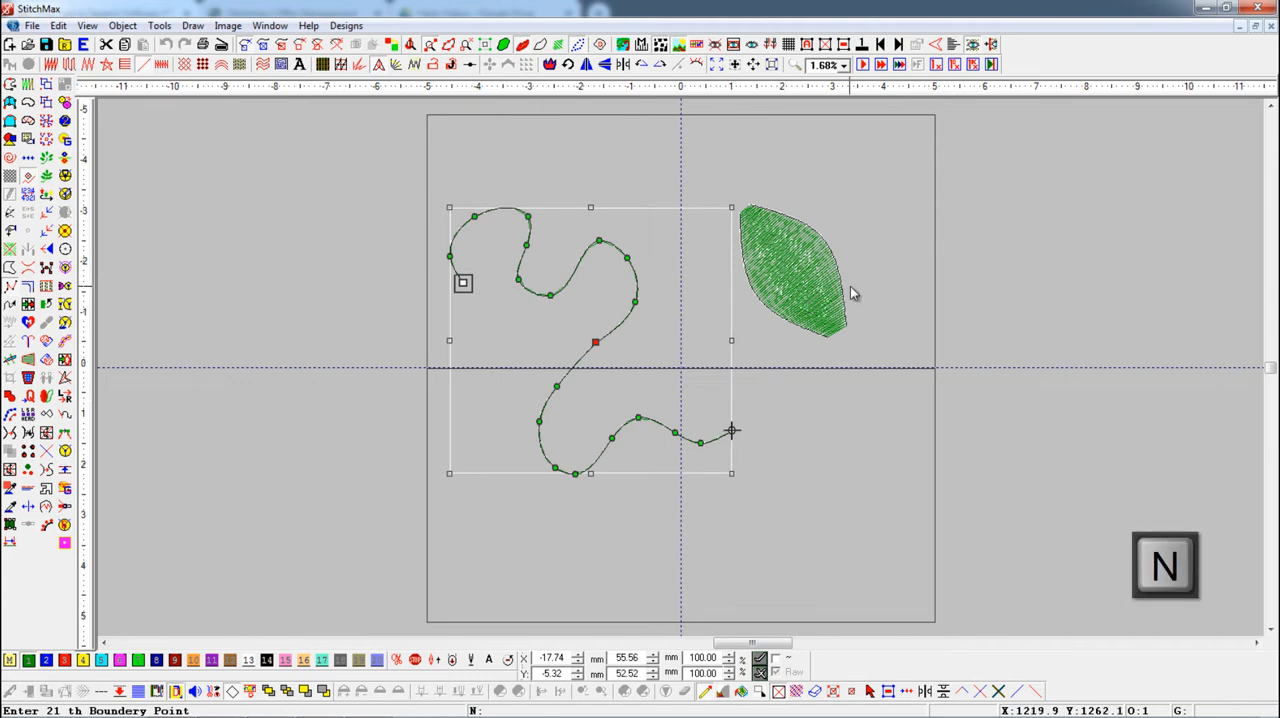
pyautogui.click(796, 270)
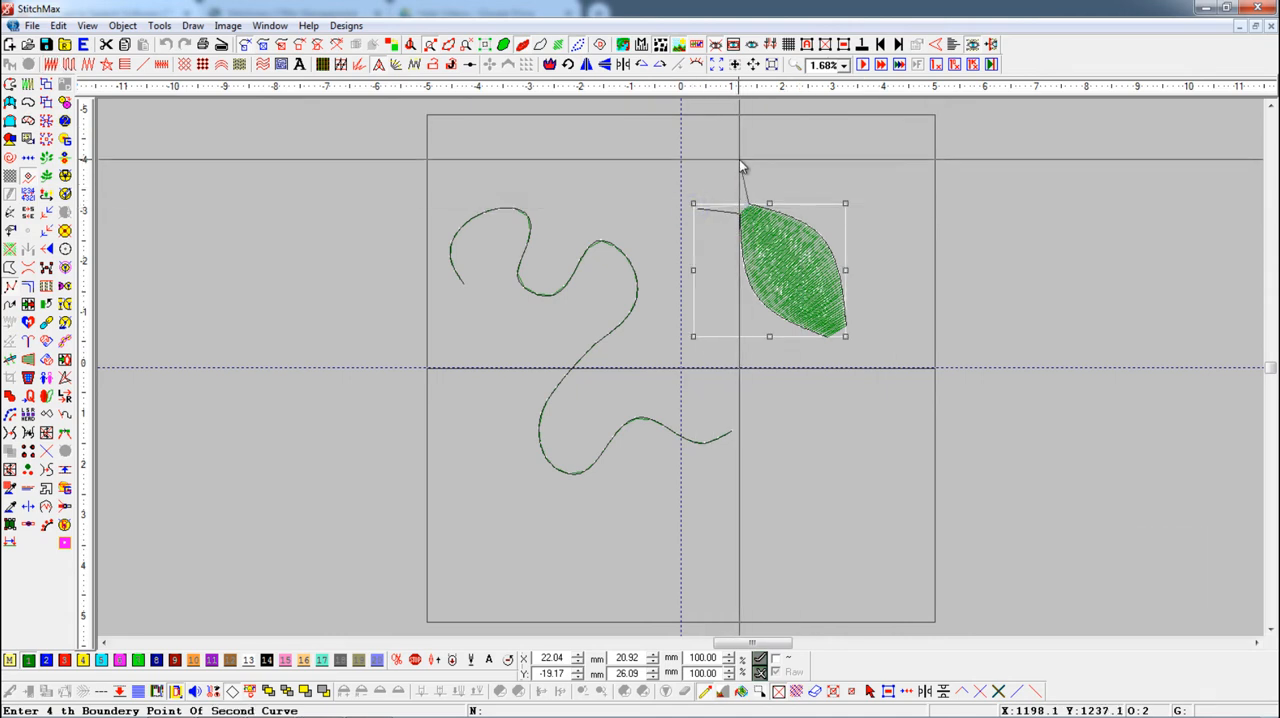
# Add the upper lobe points to complete the double leaf shape
pyautogui.click(744, 164)
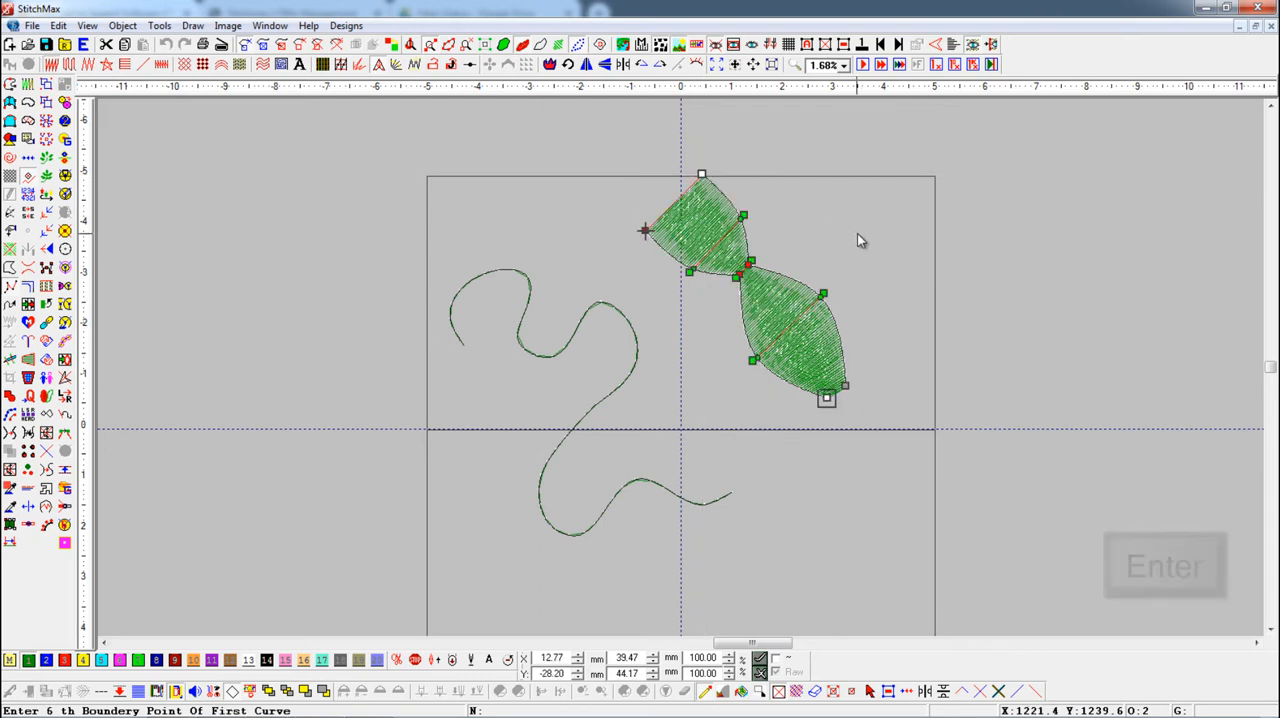
pyautogui.click(880, 276)
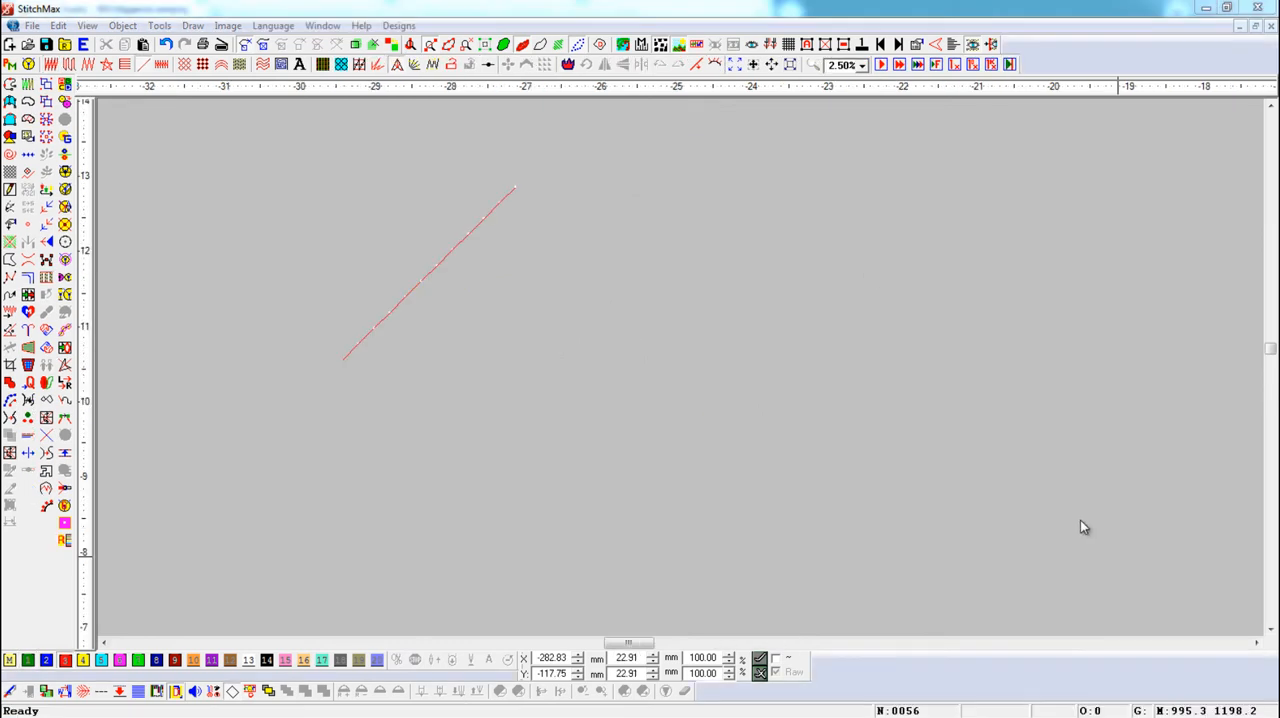
pyautogui.moveTo(436, 280)
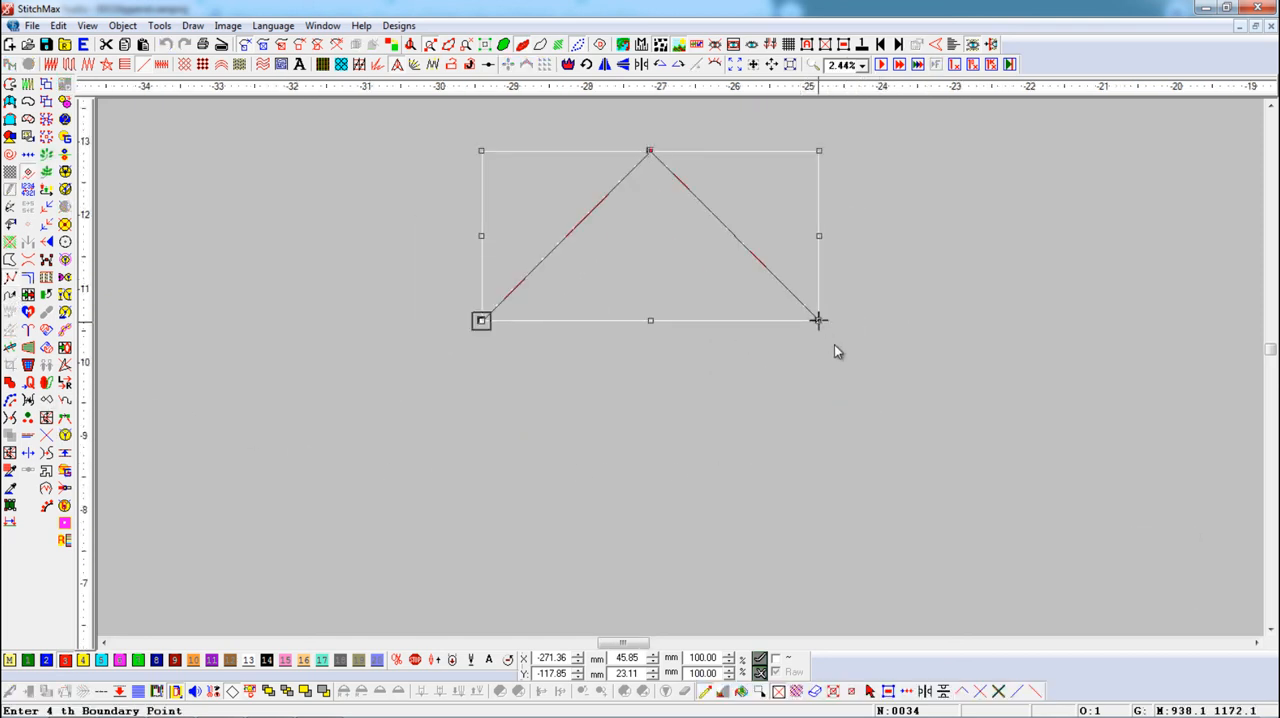
# Mirror the peak downward with Shift+Y to close the diamond outline
pyautogui.press('shift+y')
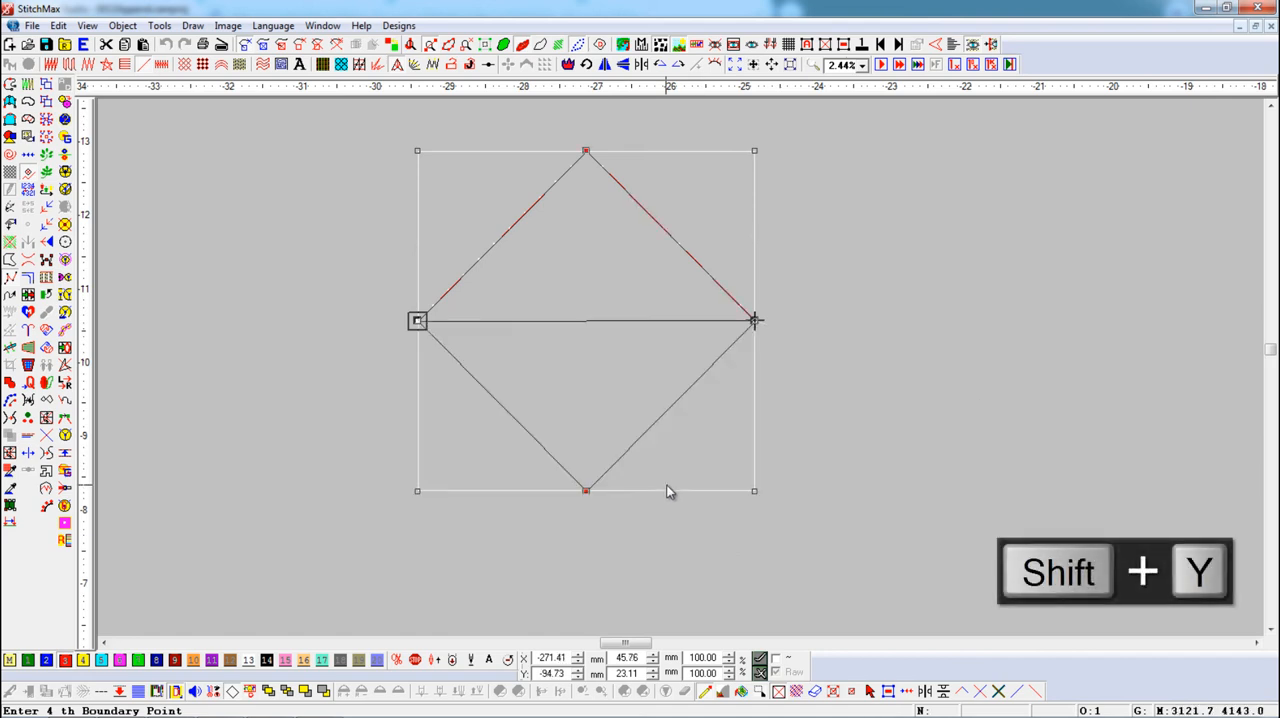
pyautogui.press('shift+y')
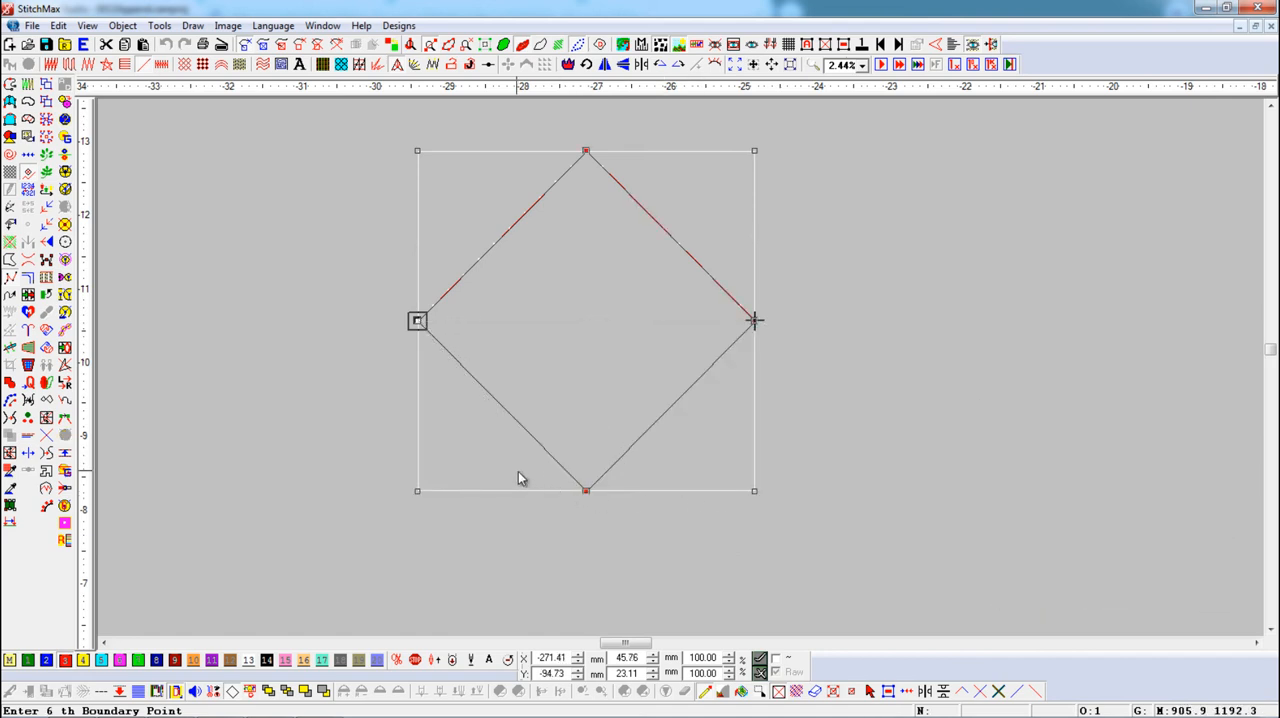